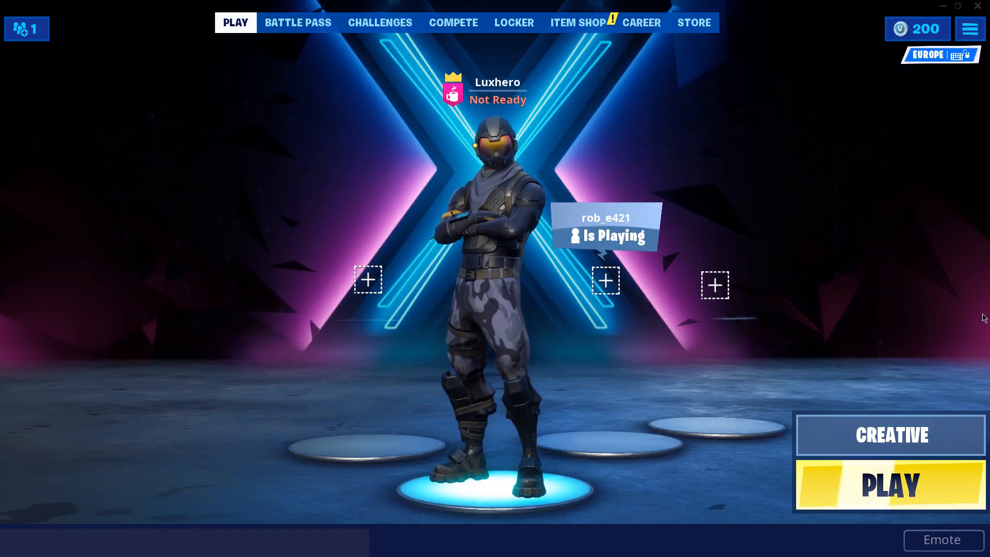
Step: Bring up Fortnite's Video settings page from the top-right menu
click(970, 29)
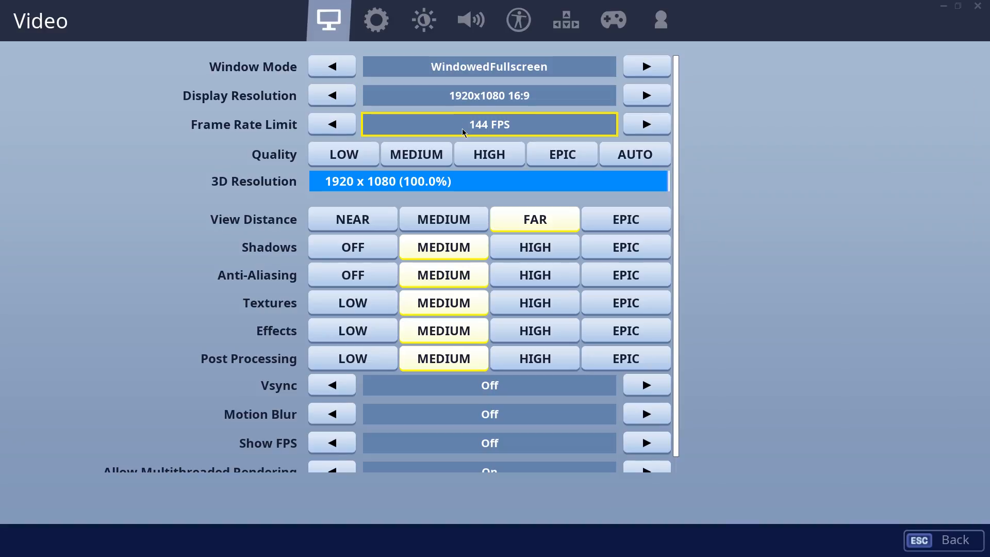
Step: Lower the video settings: view distance changed, Shadows Off, Textures Low, and apply
click(416, 154)
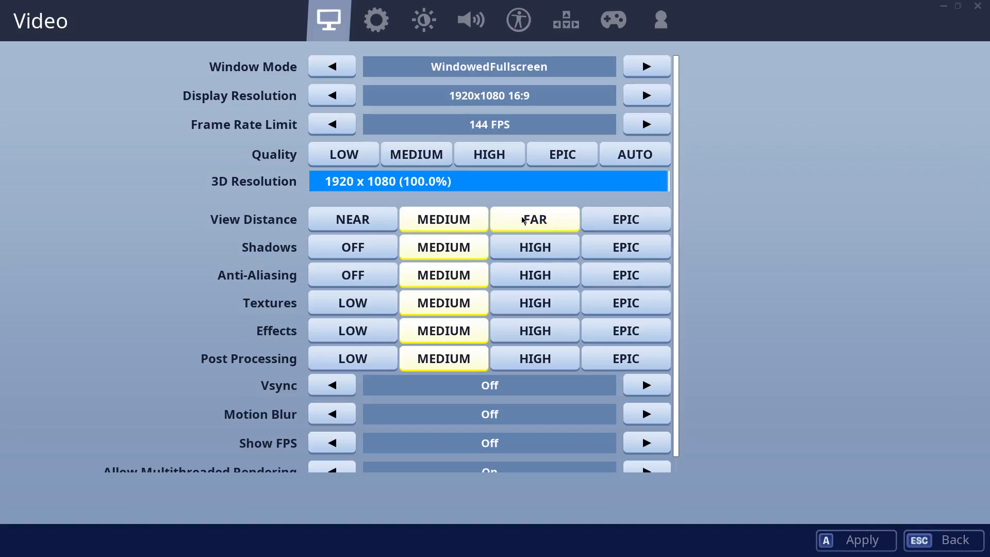
click(352, 275)
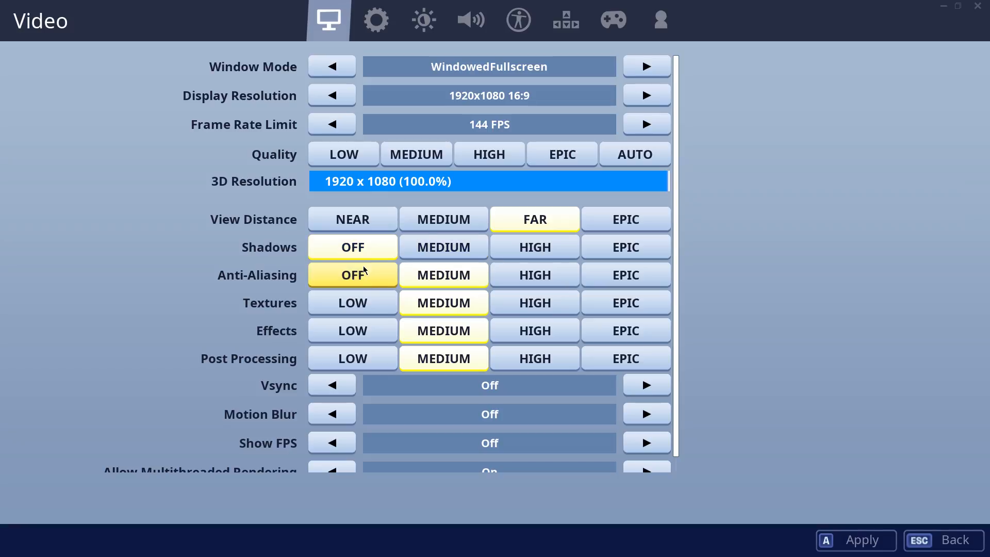
click(352, 302)
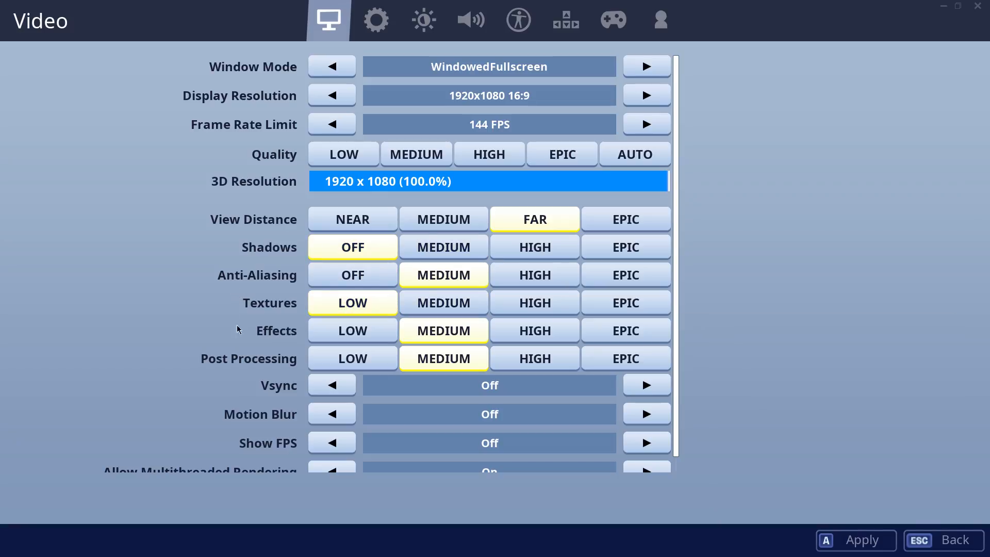
click(352, 358)
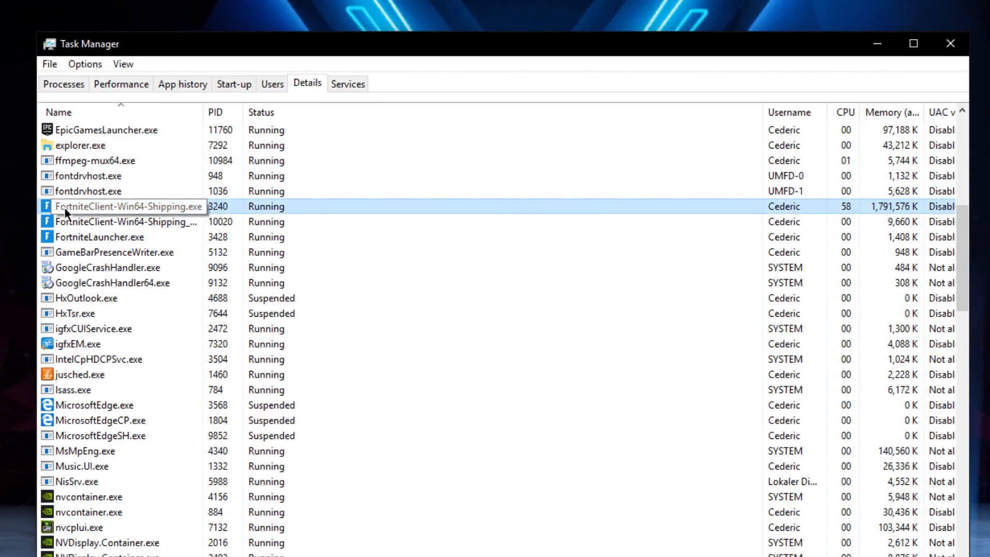
Step: Attempt High priority on FortniteClient-Win64-Shipping.exe, dismiss the access-denied error, close Task Manager
right_click(131, 206)
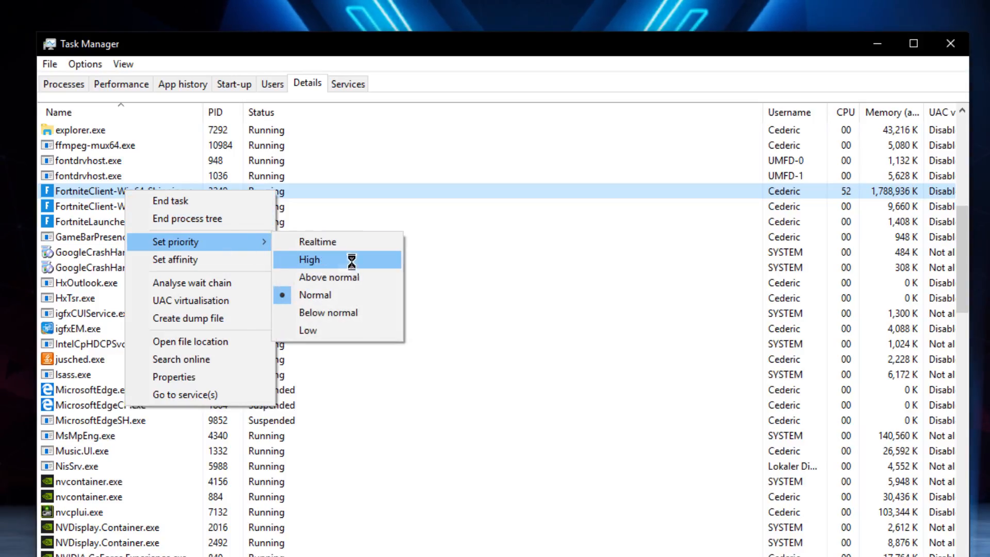
click(309, 259)
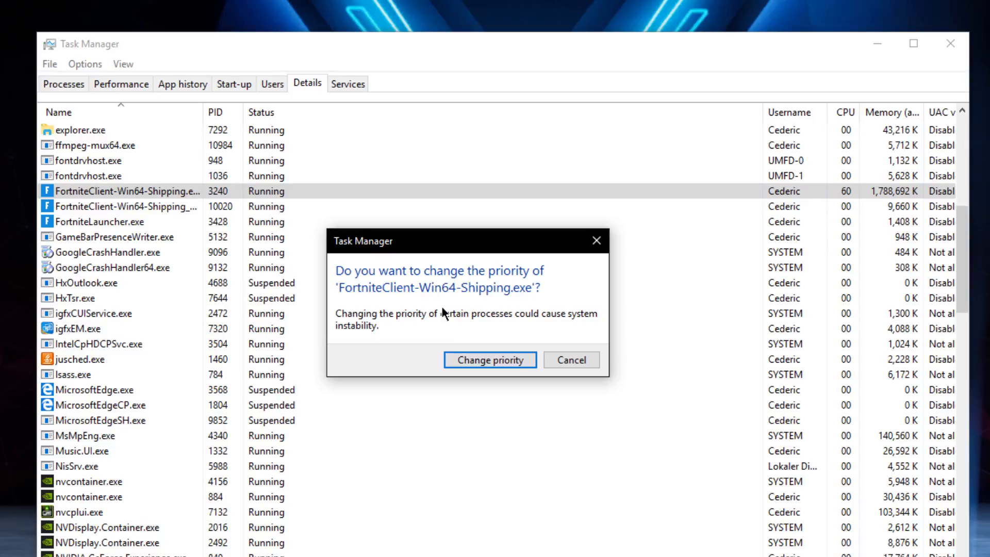
click(488, 360)
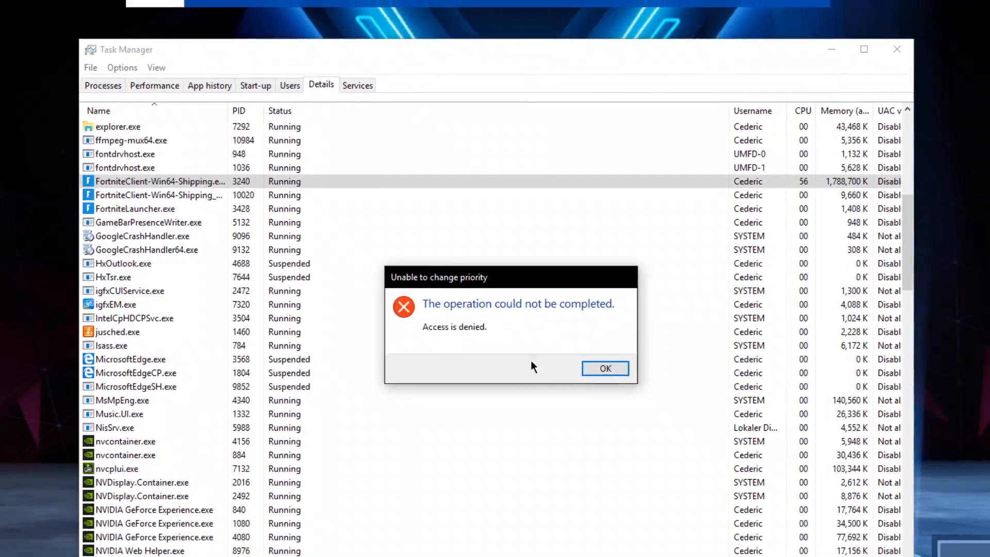
click(605, 368)
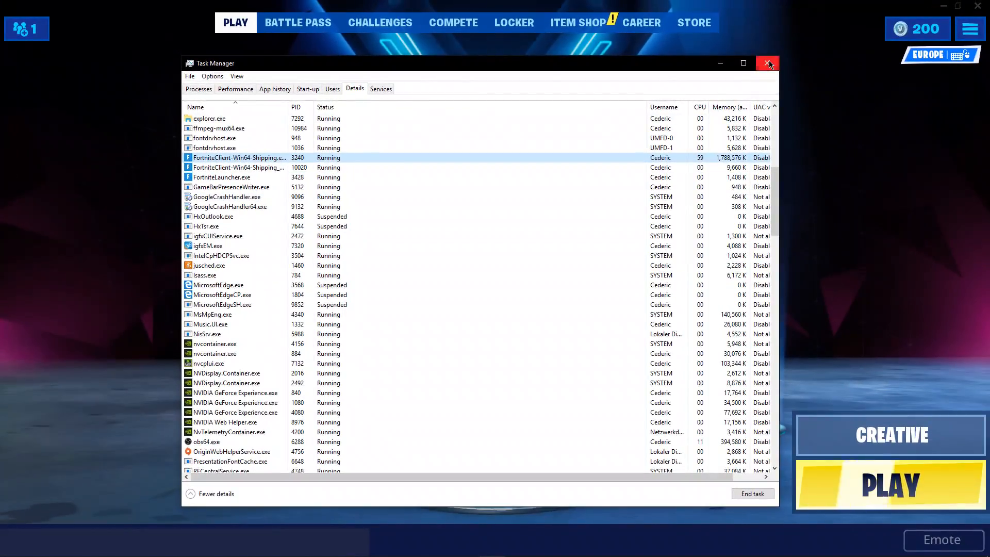
click(767, 63)
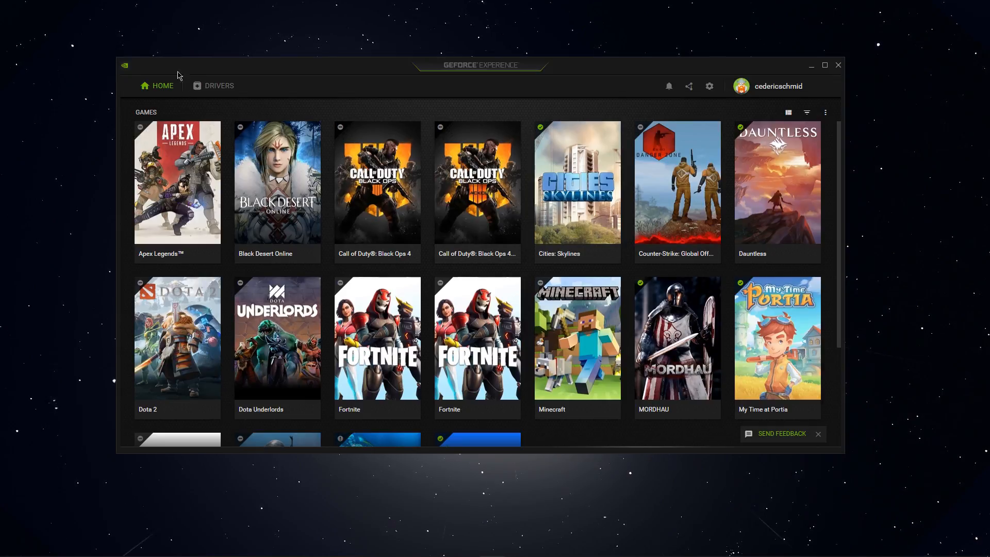
Step: Check Drivers for a Game Ready update, then return Home and enter Fortnite's game page
click(218, 85)
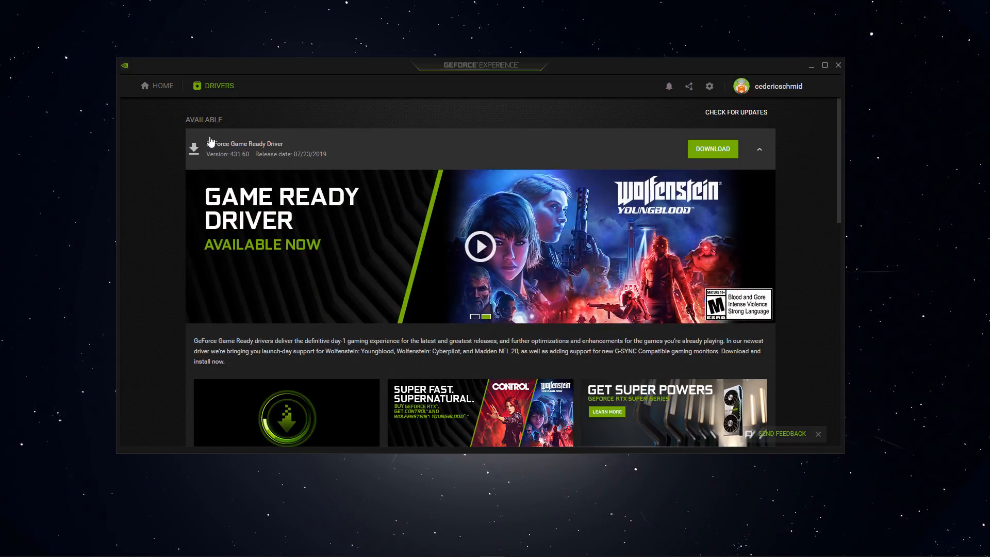
click(162, 85)
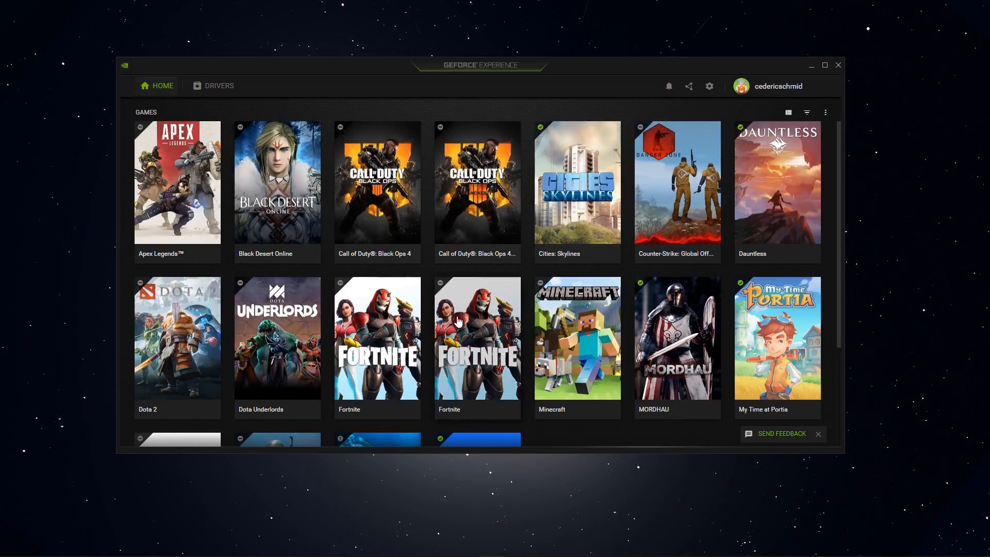
click(377, 337)
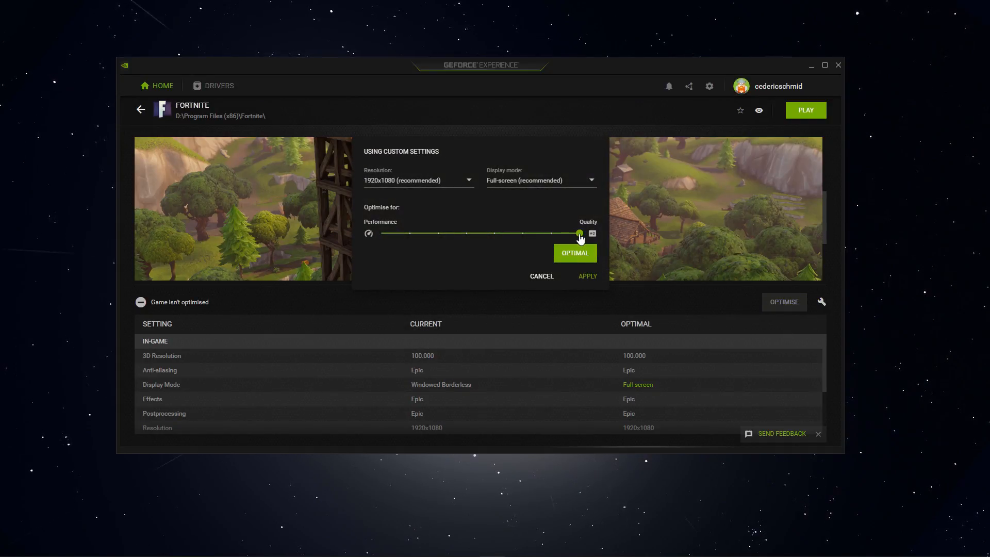
Step: Drag Fortnite's Optimise slider from Quality toward Performance
drag(579, 234, 382, 234)
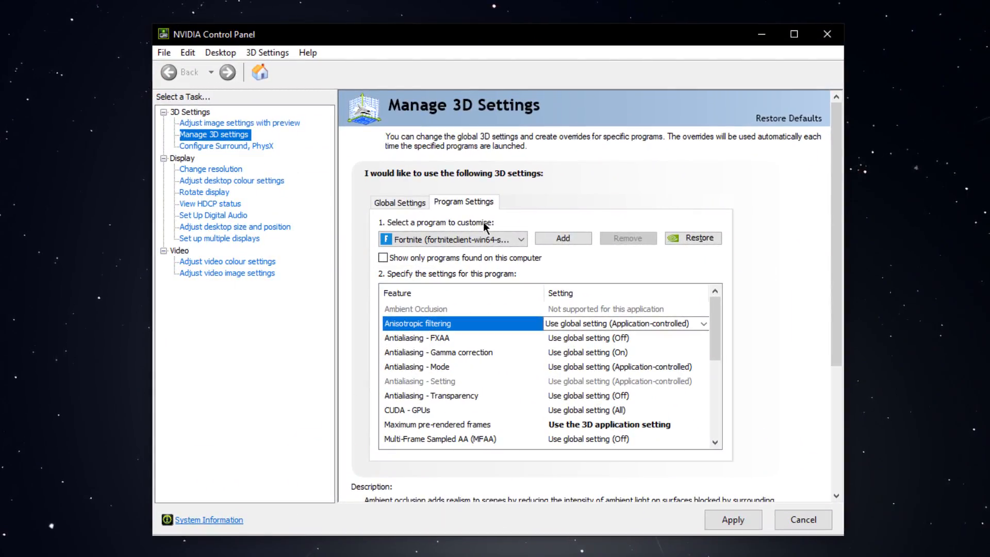
Step: Add Fortnite under Program Settings with Maximum pre-rendered frames 1, then close NVIDIA Control Panel
click(561, 238)
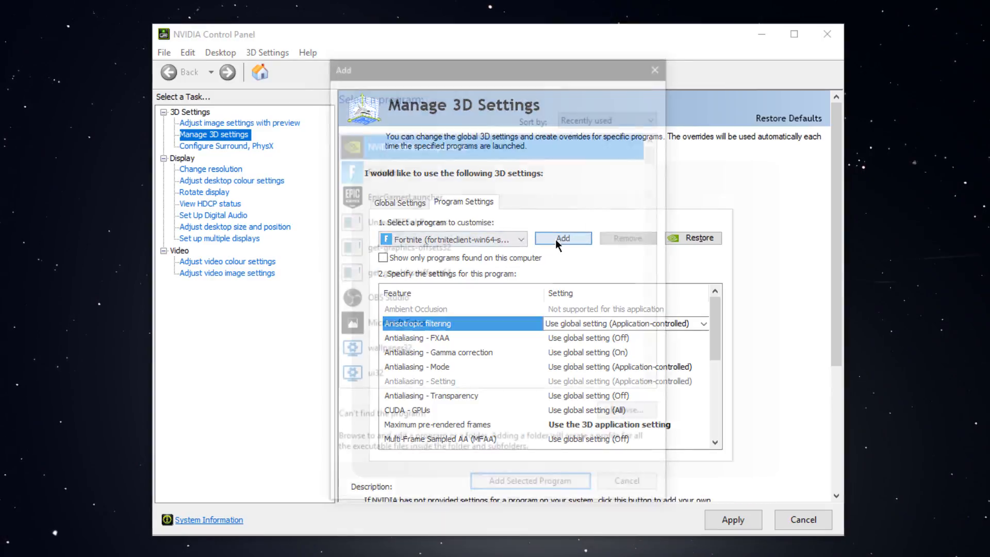
click(561, 238)
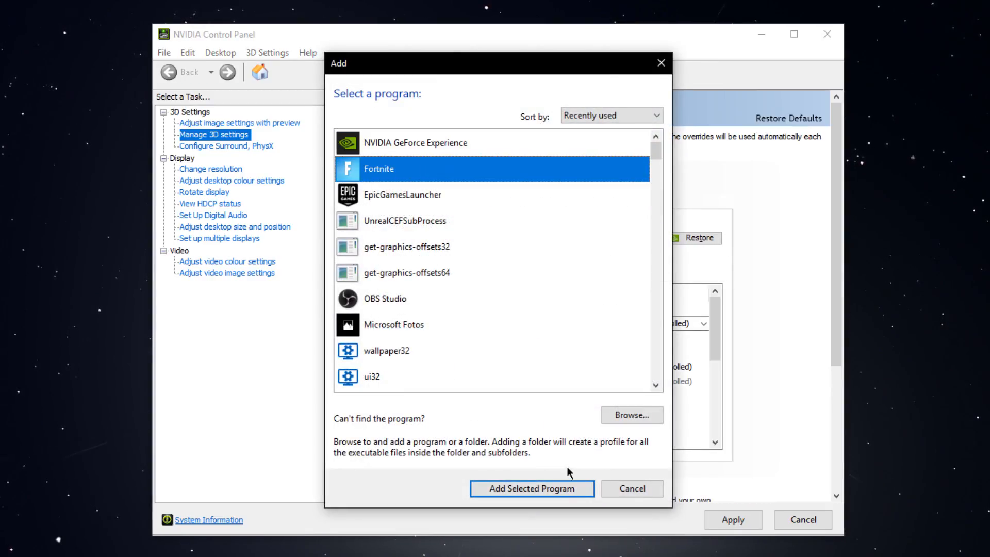
click(531, 487)
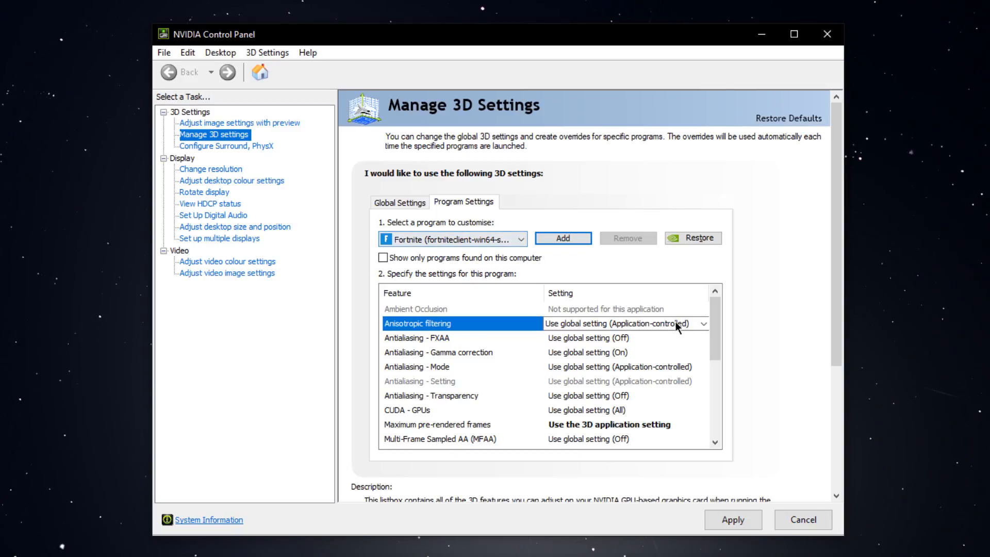
scroll(down, 3)
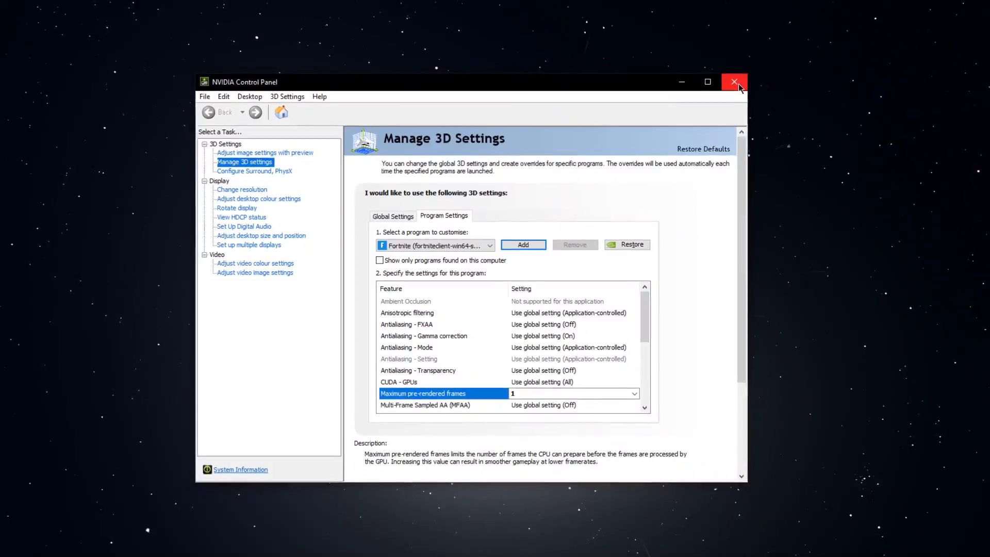
click(734, 82)
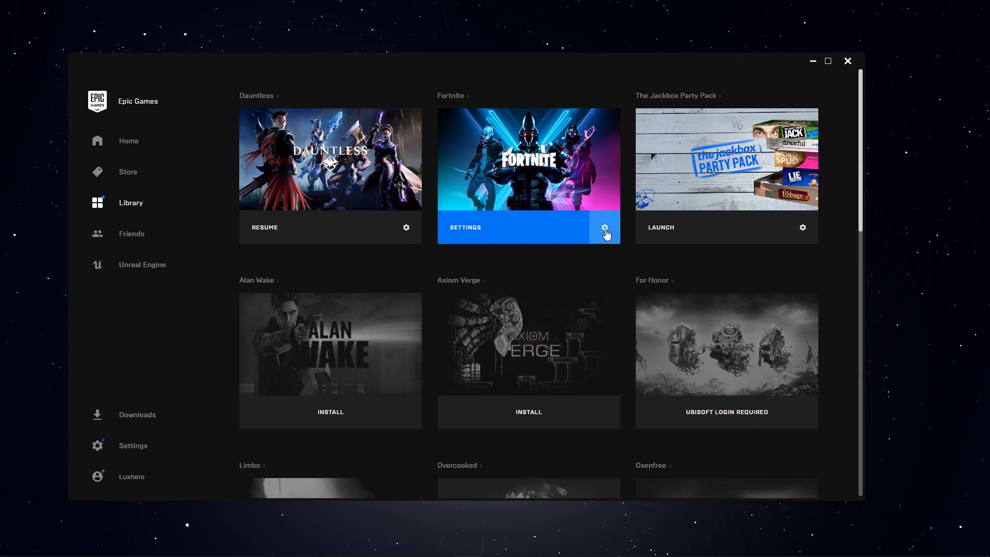
Step: Show Fortnite's gear menu in the Epic library, listing the Uninstall option
click(604, 227)
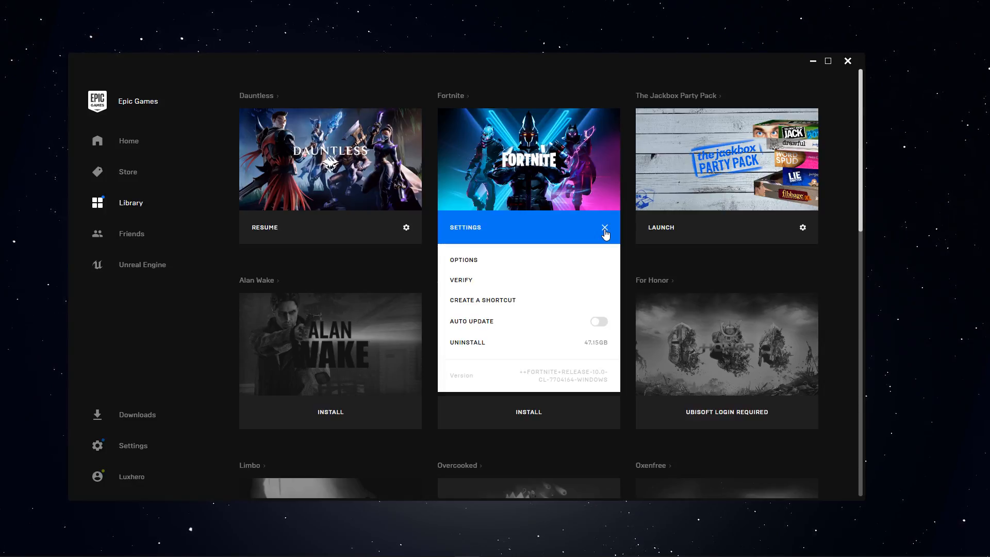
mouse_move(467, 346)
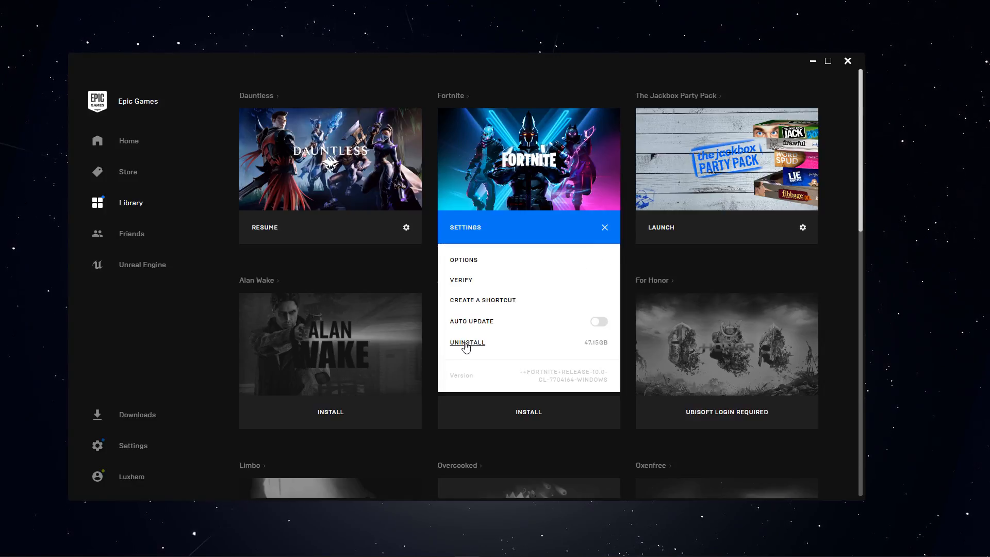
mouse_move(645, 263)
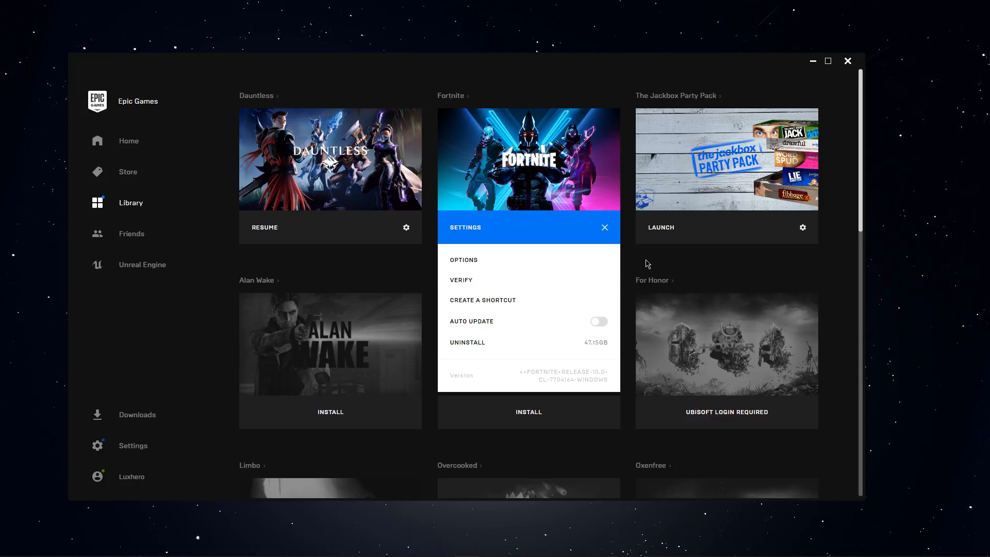